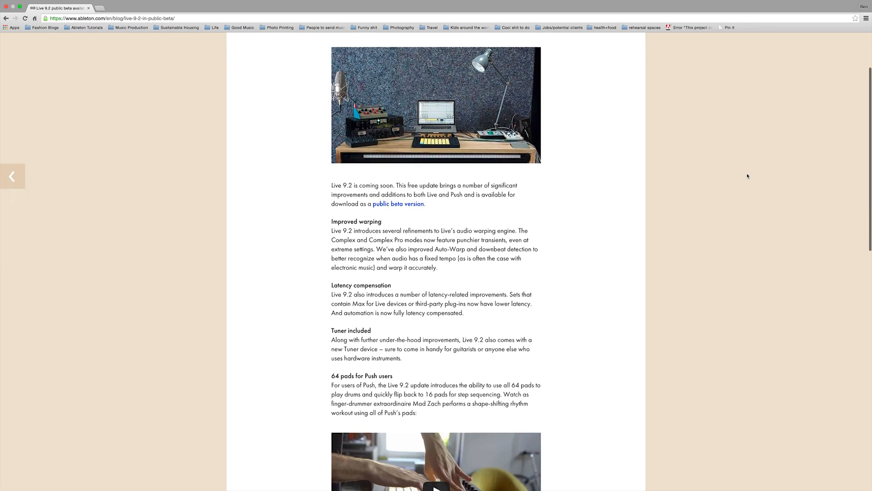
{"action": "scroll", "scroll_direction": "down", "scroll_amount": 3}
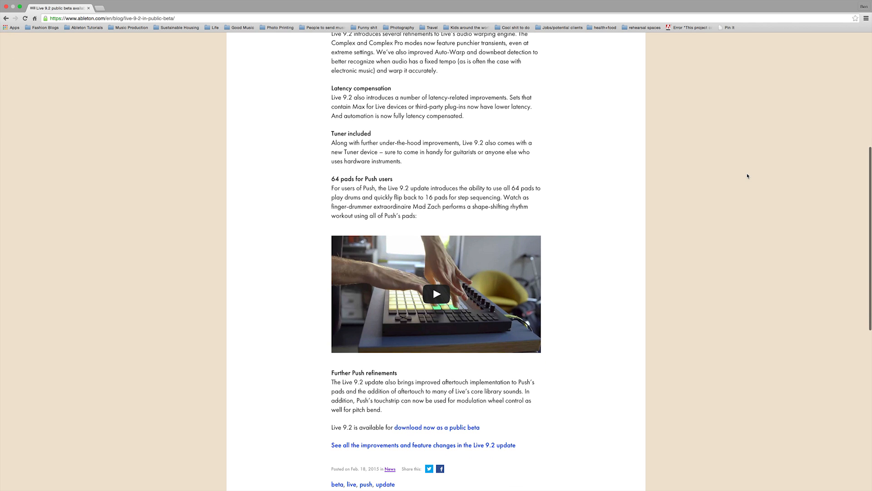